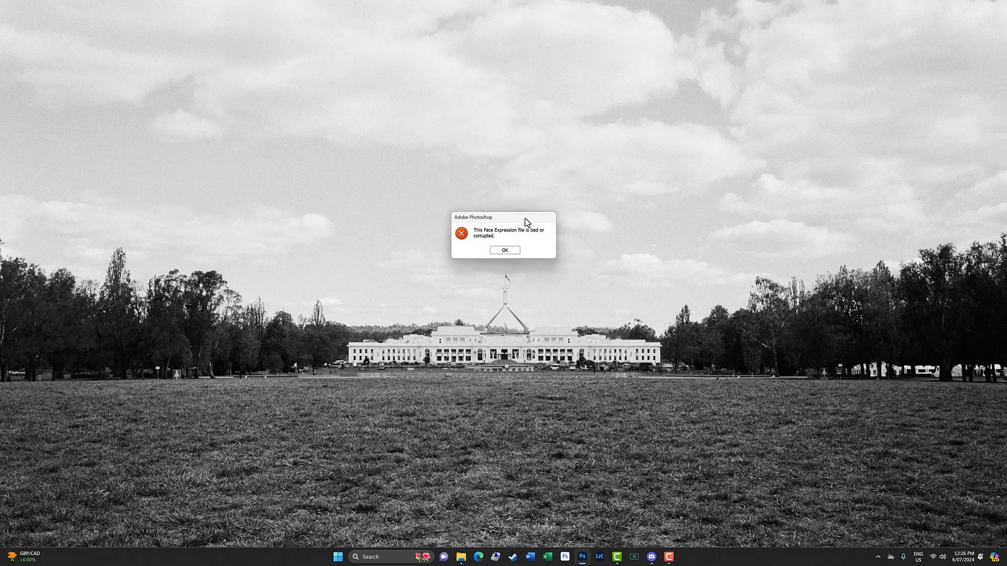
# Step: Dismiss Photoshop's corrupted Face Expression file error with OK and switch to the Settings folder
pyautogui.click(503, 249)
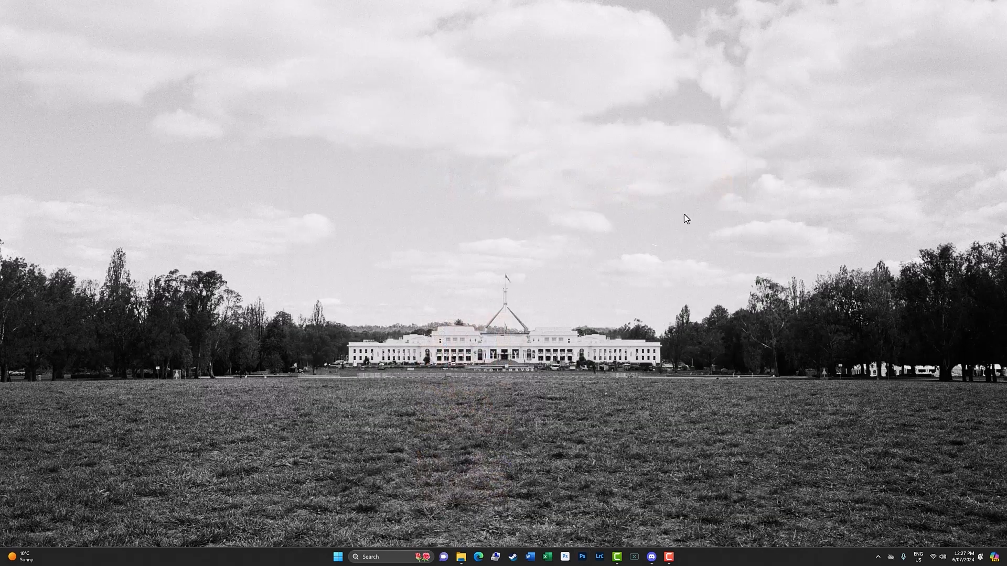
pyautogui.click(458, 557)
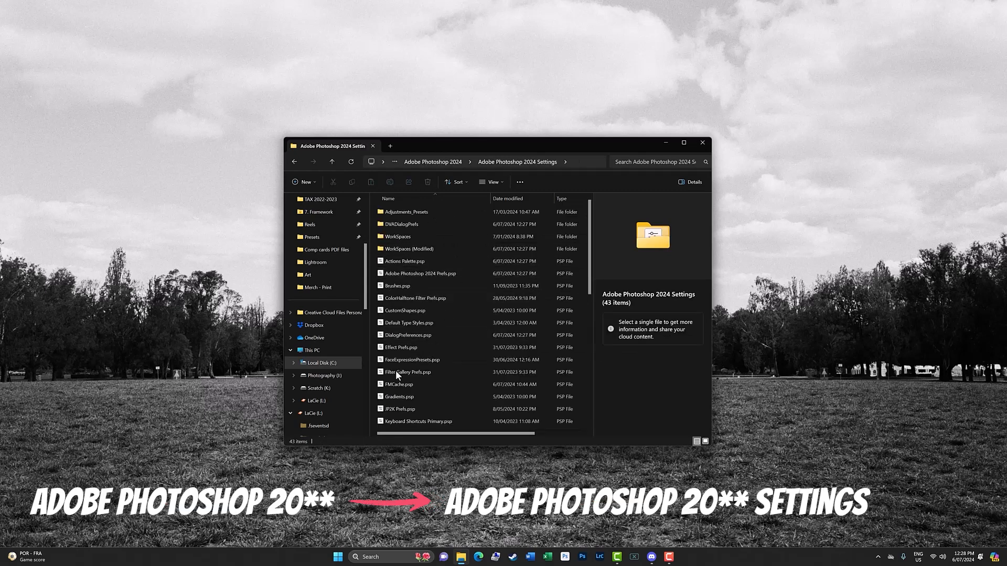